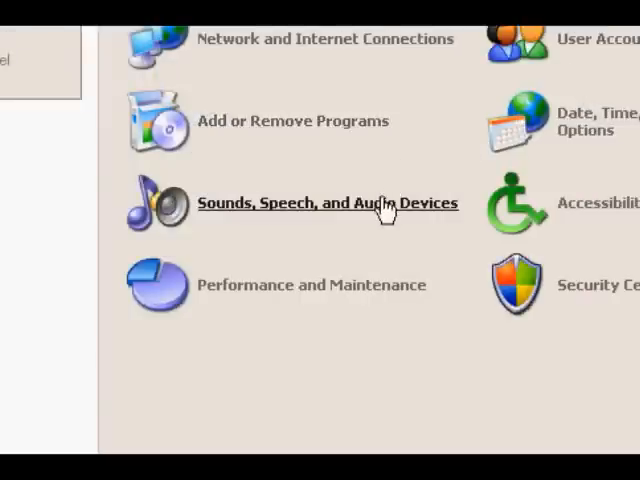
- Reach Sounds and Audio Devices Properties via the Sounds, Speech, and Audio Devices category
{"action": "left_click", "coordinate": [329, 203]}
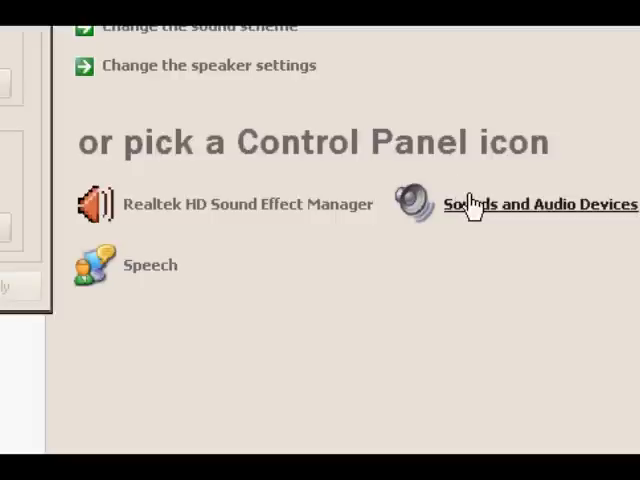
{"action": "left_click", "coordinate": [543, 204]}
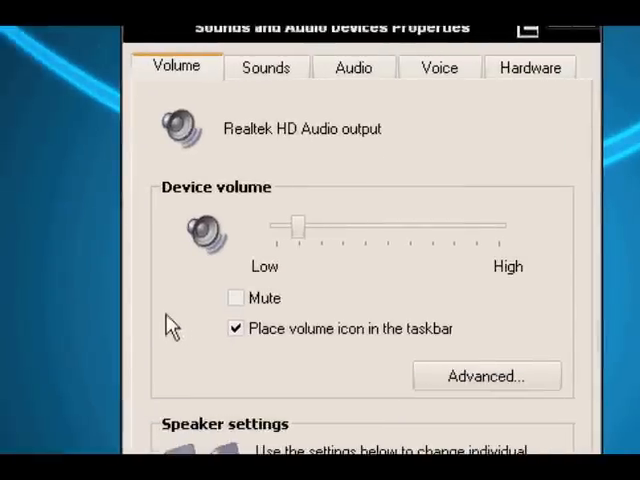
- Show the Sounds tab and scroll down the Program events list to the Maximize event
{"action": "left_click", "coordinate": [266, 147]}
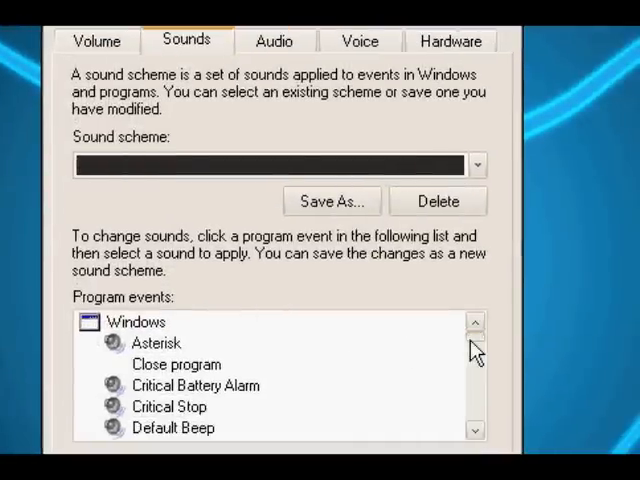
{"action": "scroll", "scroll_direction": "down", "scroll_amount": 3}
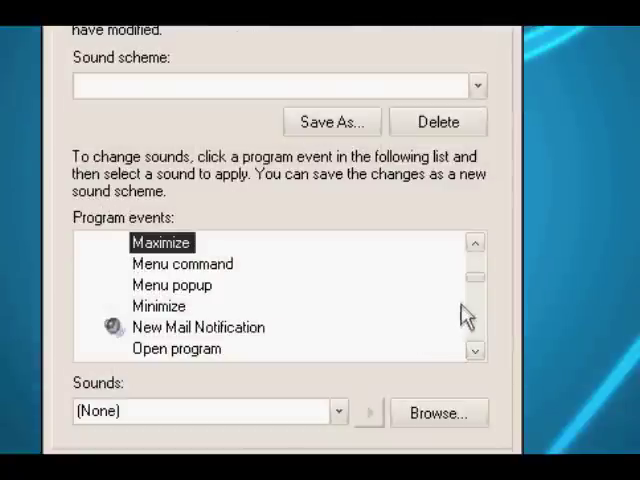
{"action": "scroll", "scroll_direction": "down", "scroll_amount": 3}
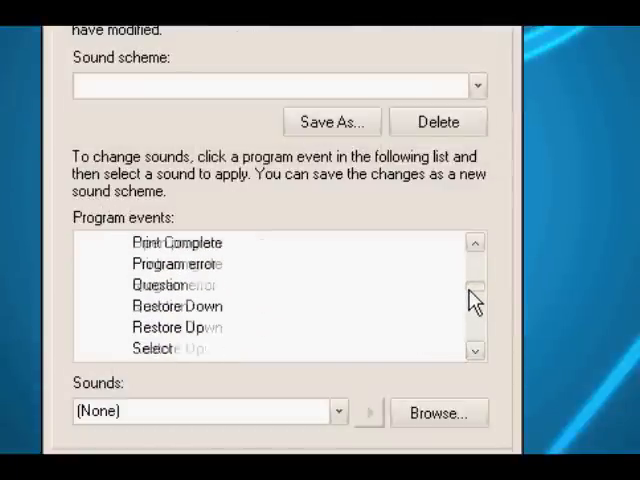
{"action": "scroll", "scroll_direction": "down", "scroll_amount": 3}
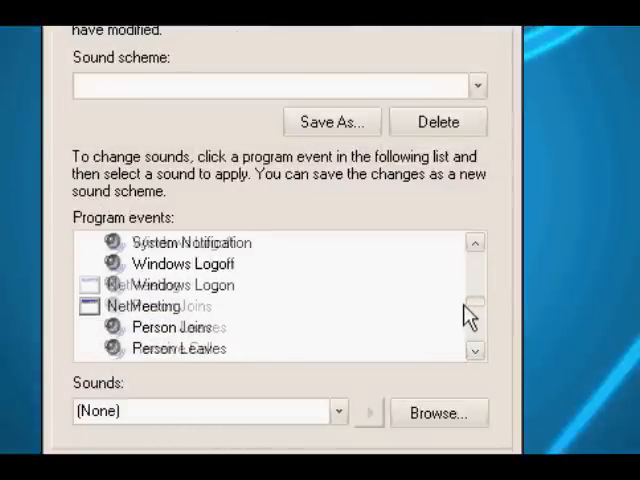
{"action": "scroll", "scroll_direction": "down", "scroll_amount": 3}
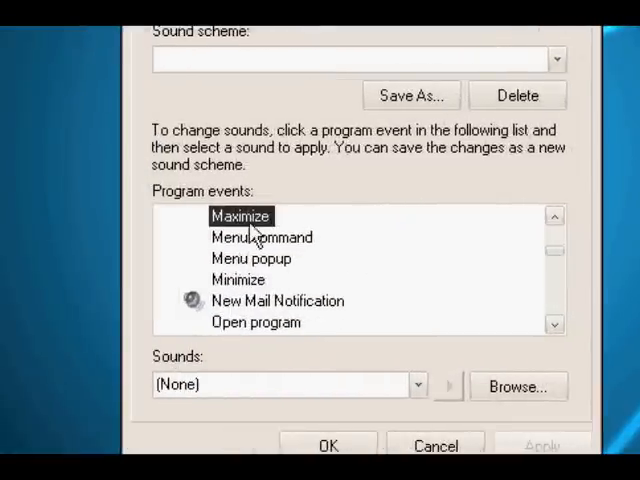
{"action": "mouse_move", "coordinate": [262, 280]}
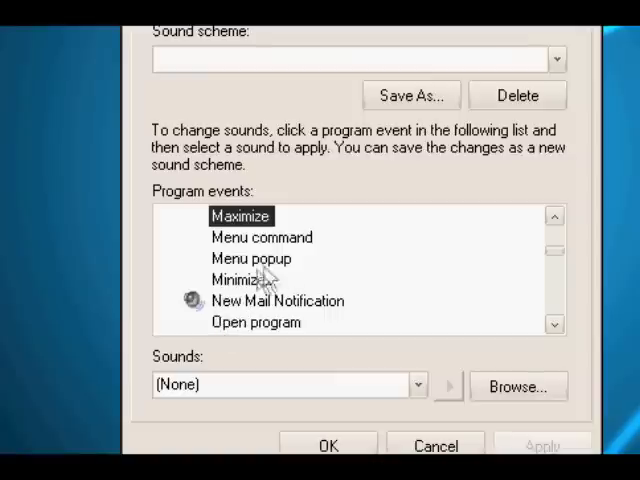
{"action": "mouse_move", "coordinate": [290, 310]}
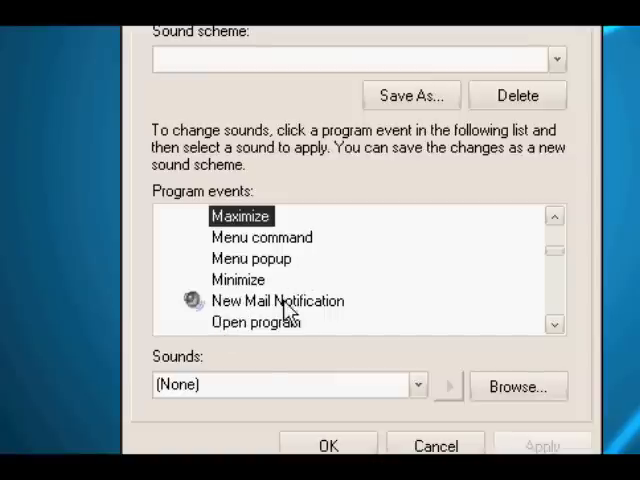
{"action": "left_click", "coordinate": [277, 300]}
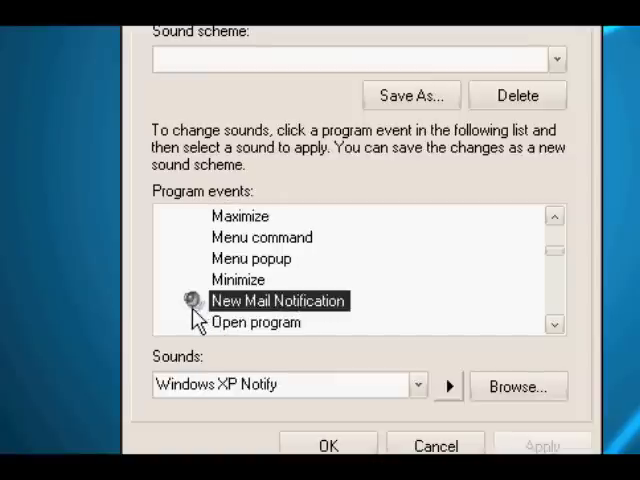
{"action": "left_click", "coordinate": [448, 385]}
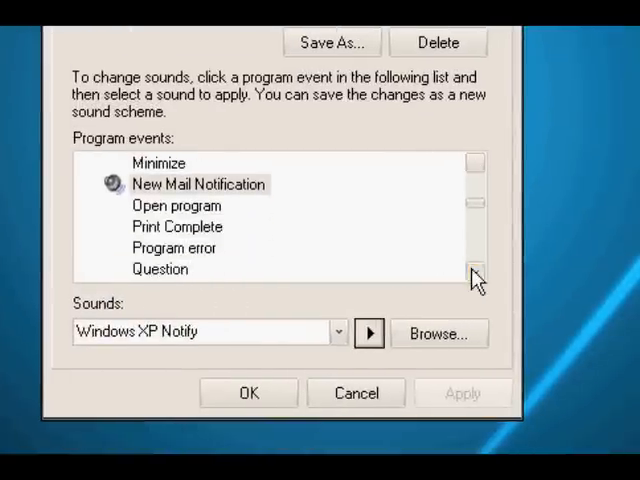
{"action": "scroll", "scroll_direction": "up", "scroll_amount": 3}
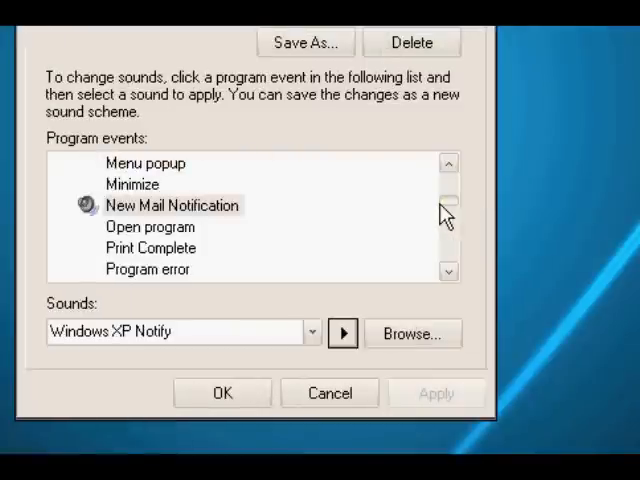
{"action": "scroll", "scroll_direction": "down", "scroll_amount": 3}
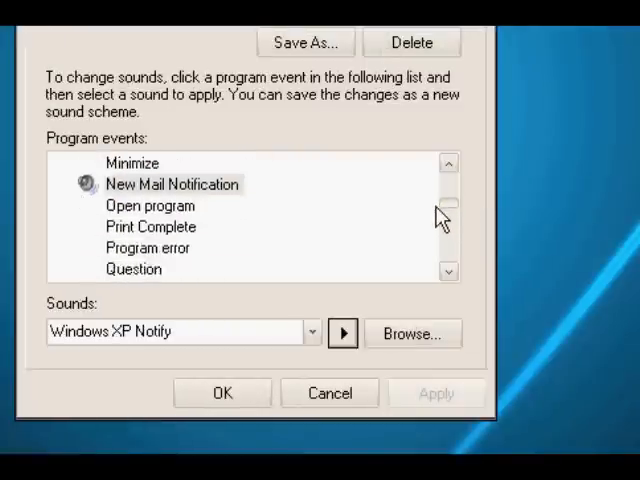
{"action": "scroll", "scroll_direction": "down", "scroll_amount": 3}
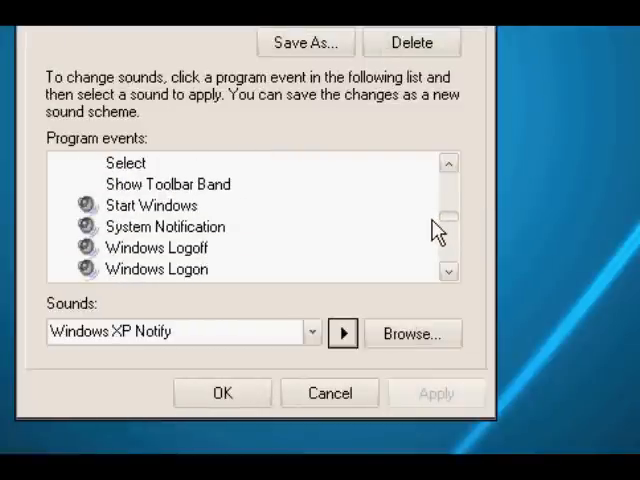
- Check Windows Logoff, then assign and preview the Windows XP Logon Sound on the Windows Logon event
{"action": "left_click", "coordinate": [157, 247]}
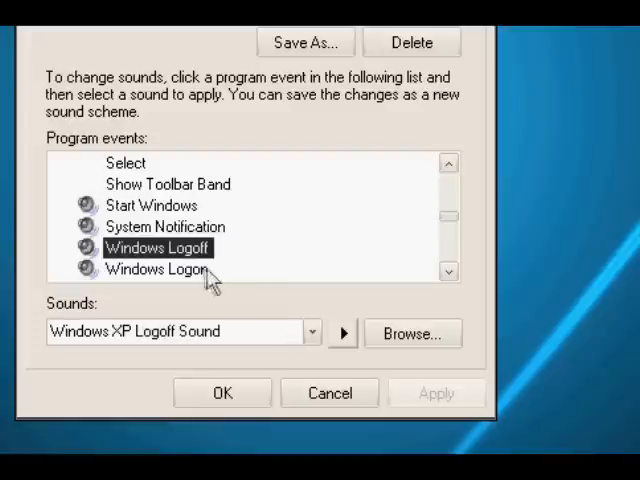
{"action": "left_click", "coordinate": [156, 269]}
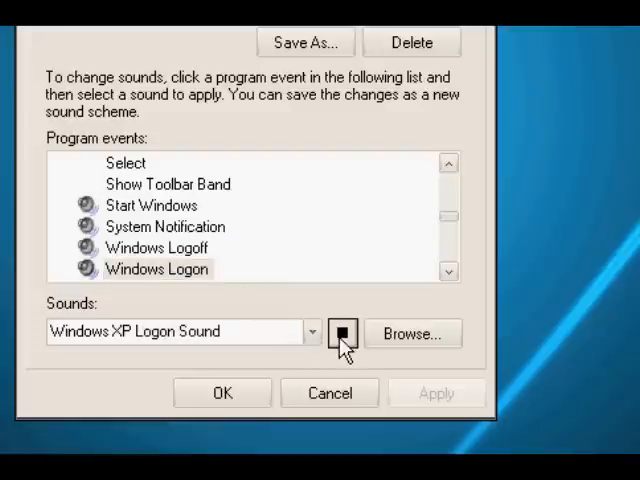
{"action": "left_click", "coordinate": [312, 331]}
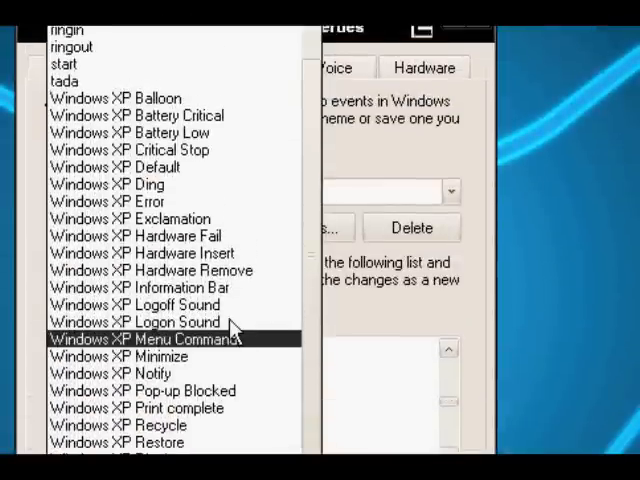
{"action": "left_click", "coordinate": [142, 322]}
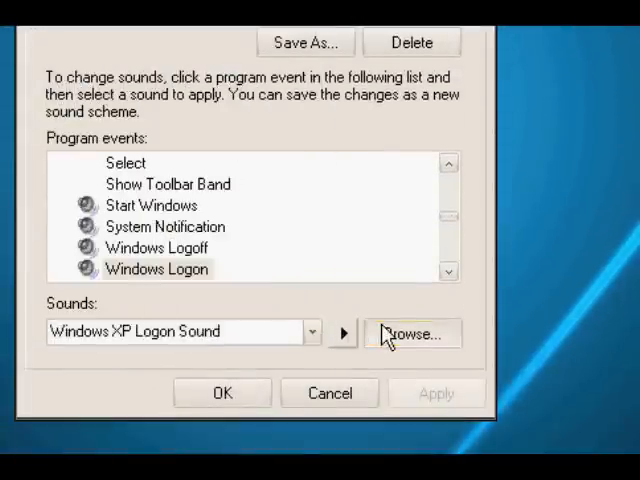
{"action": "left_click", "coordinate": [412, 333]}
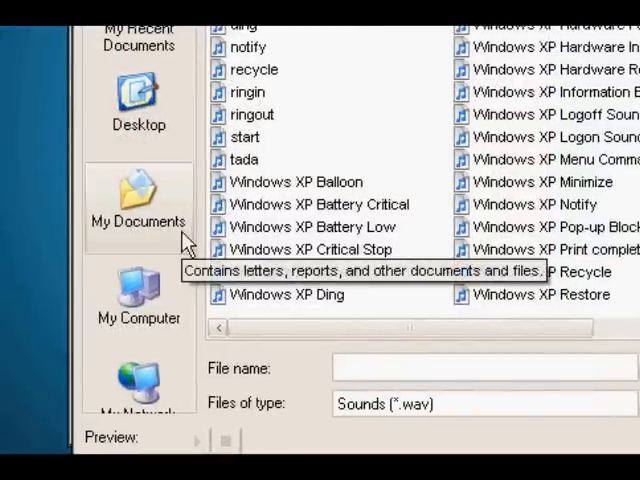
{"action": "mouse_move", "coordinate": [475, 152]}
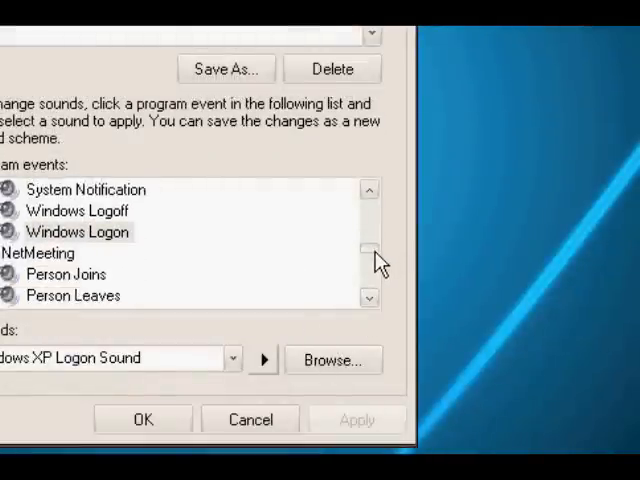
{"action": "scroll", "scroll_direction": "down", "scroll_amount": 3}
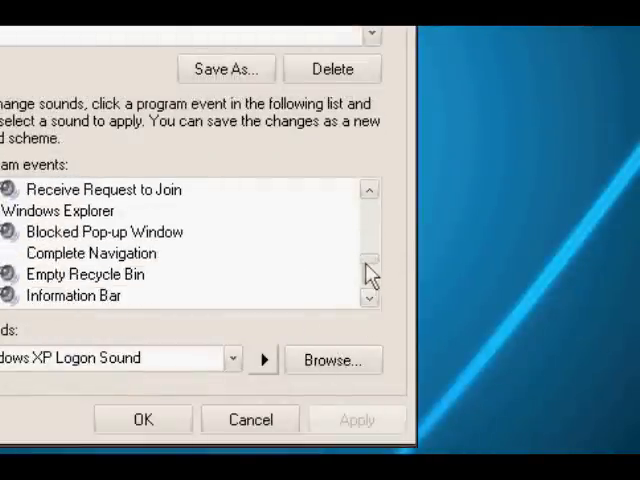
{"action": "mouse_move", "coordinate": [372, 272]}
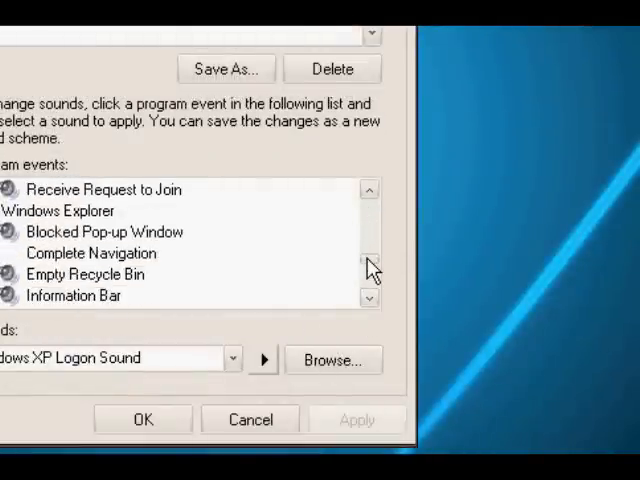
{"action": "scroll", "scroll_direction": "down", "scroll_amount": 3}
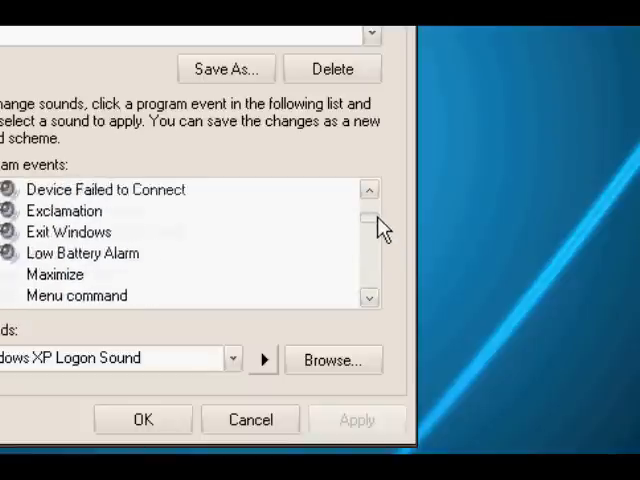